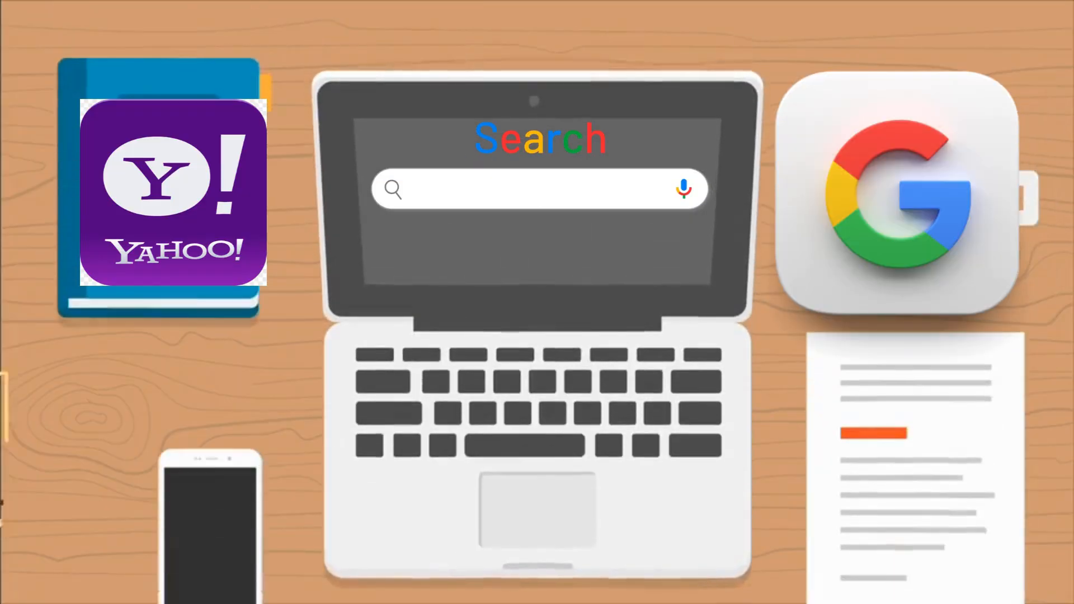
{"action": "type", "text": "YA"}
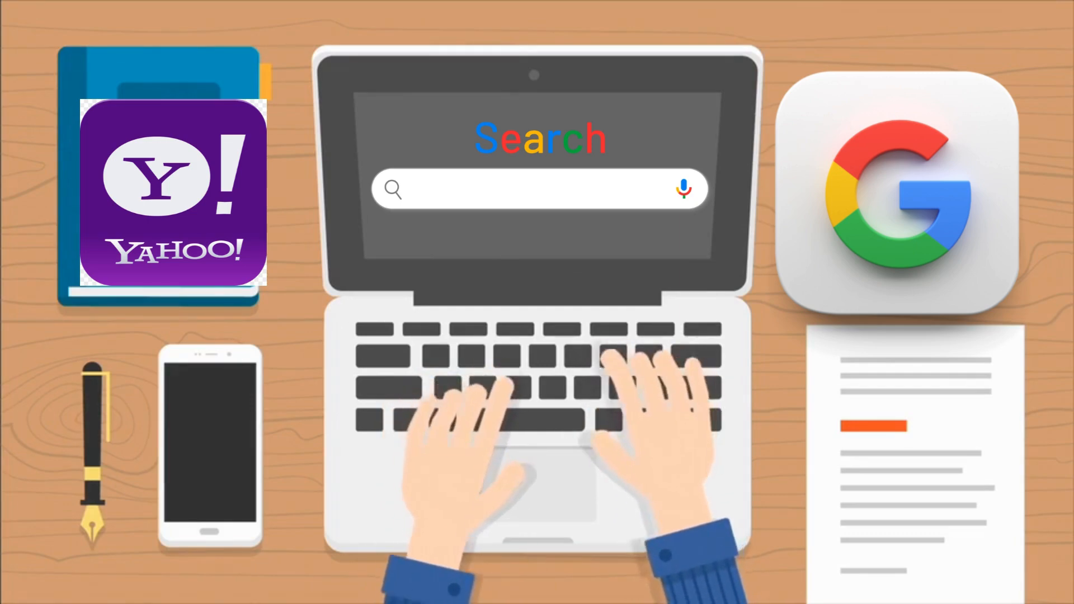
{"action": "type", "text": "M"}
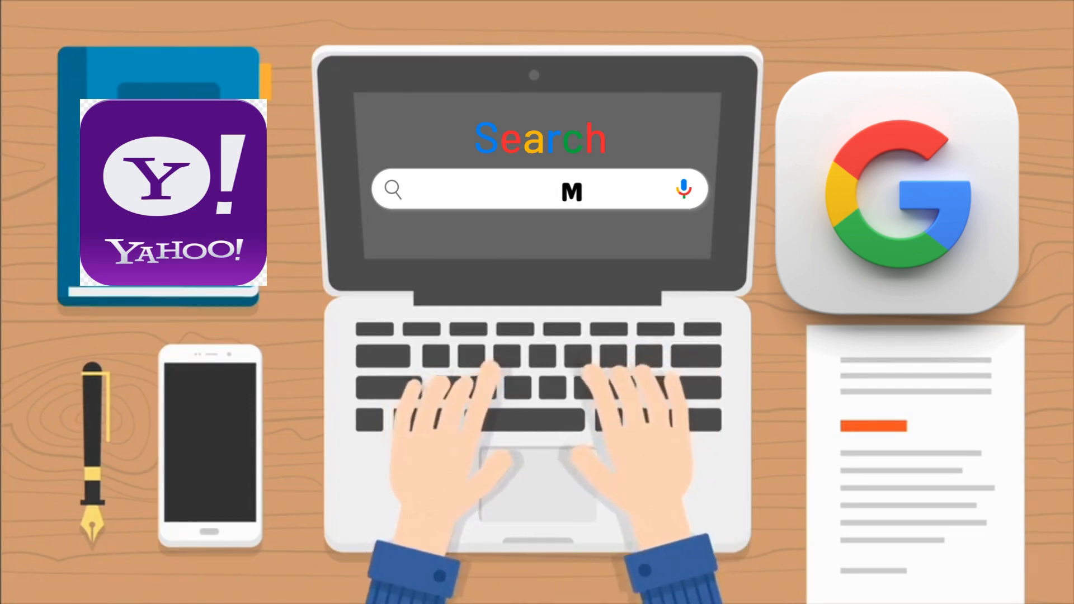